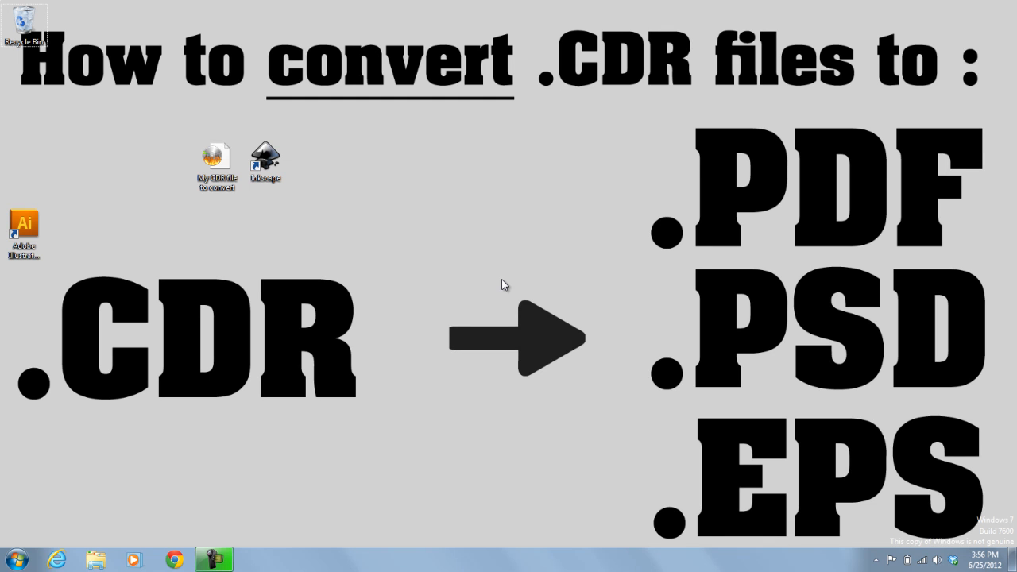
pyautogui.moveTo(348, 146)
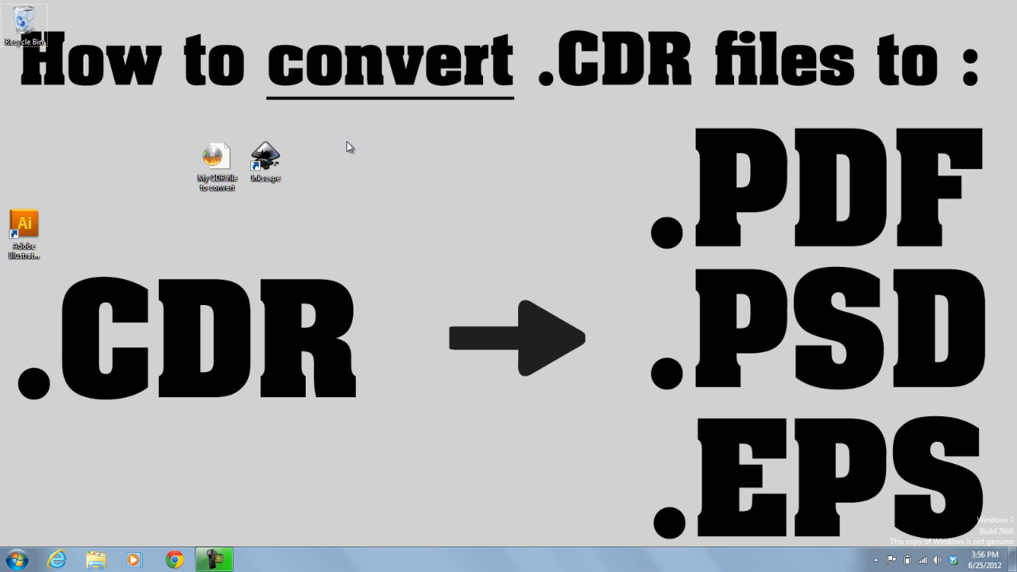
pyautogui.moveTo(458, 304)
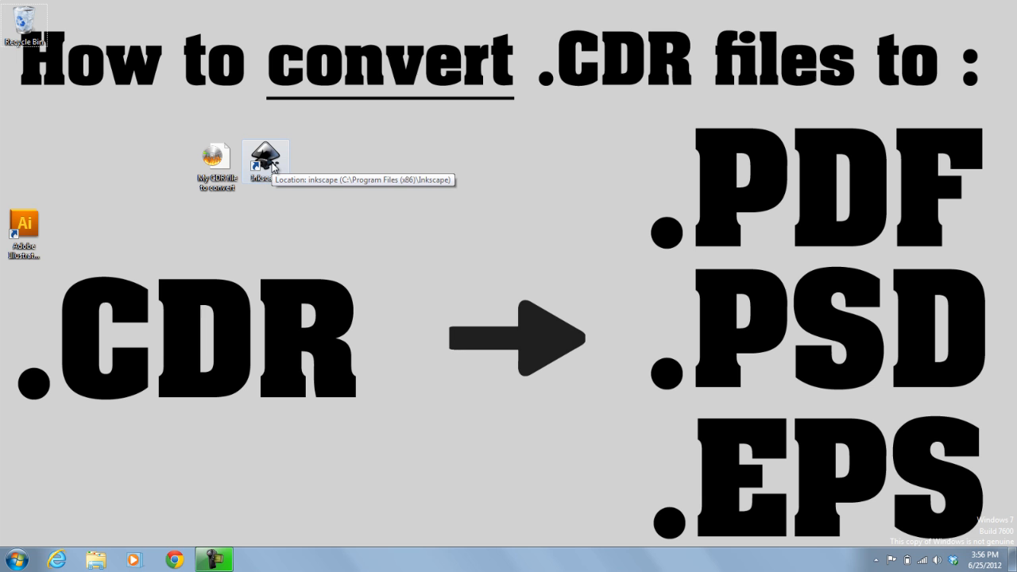
# Launch Inkscape from its desktop shortcut
pyautogui.click(265, 159)
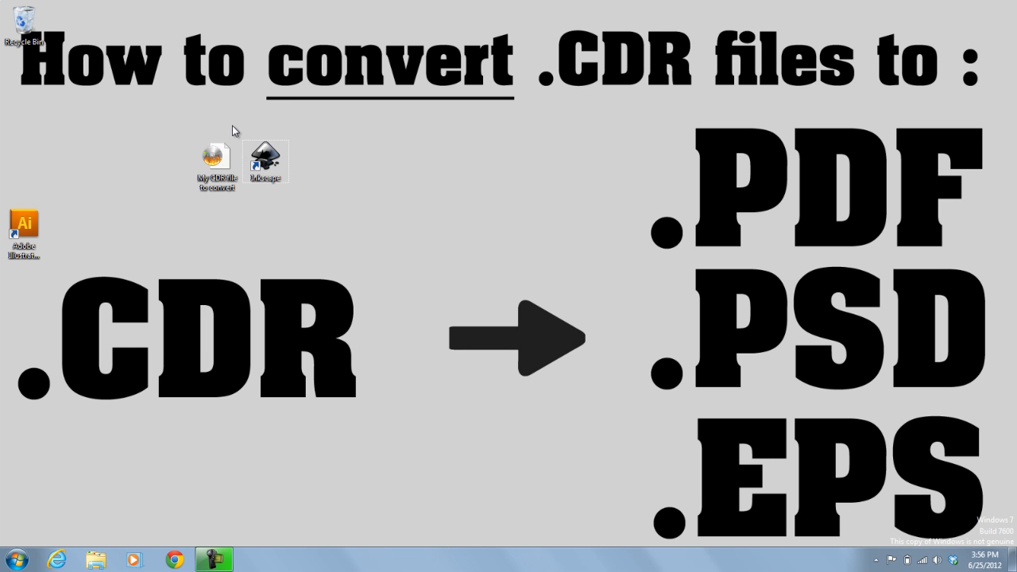
pyautogui.moveTo(238, 117)
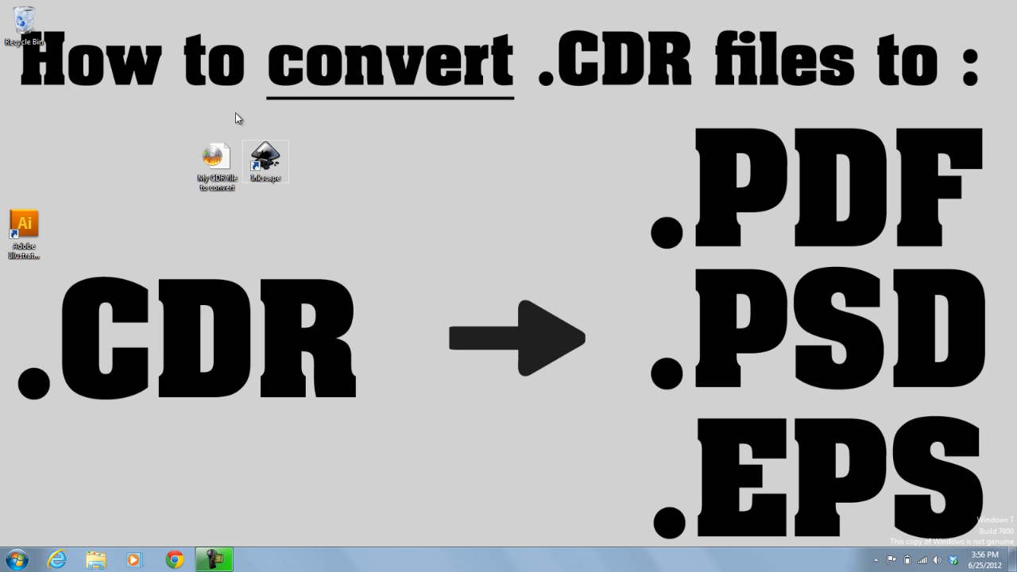
pyautogui.click(264, 159)
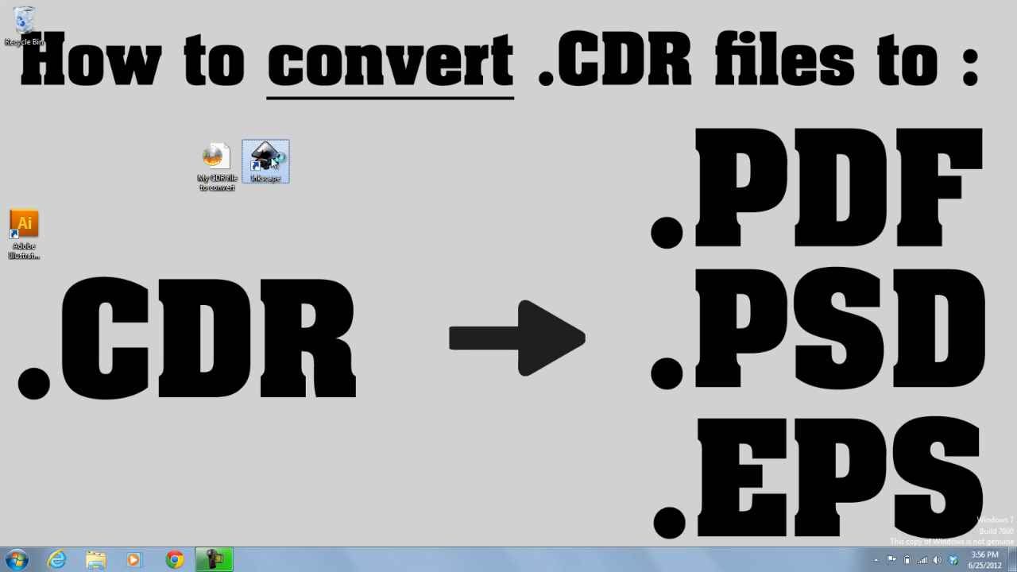
pyautogui.moveTo(271, 155)
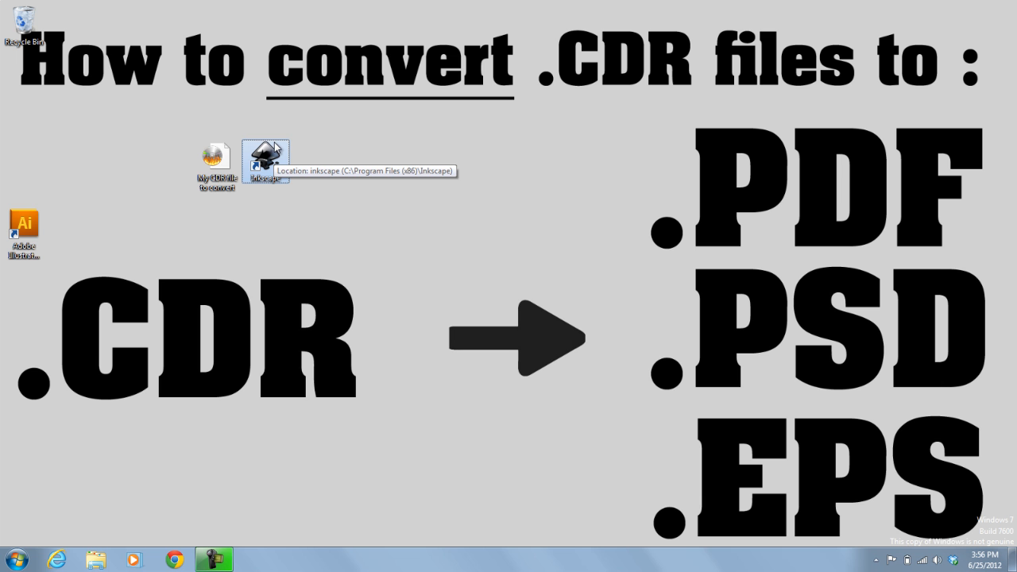
pyautogui.doubleClick(266, 157)
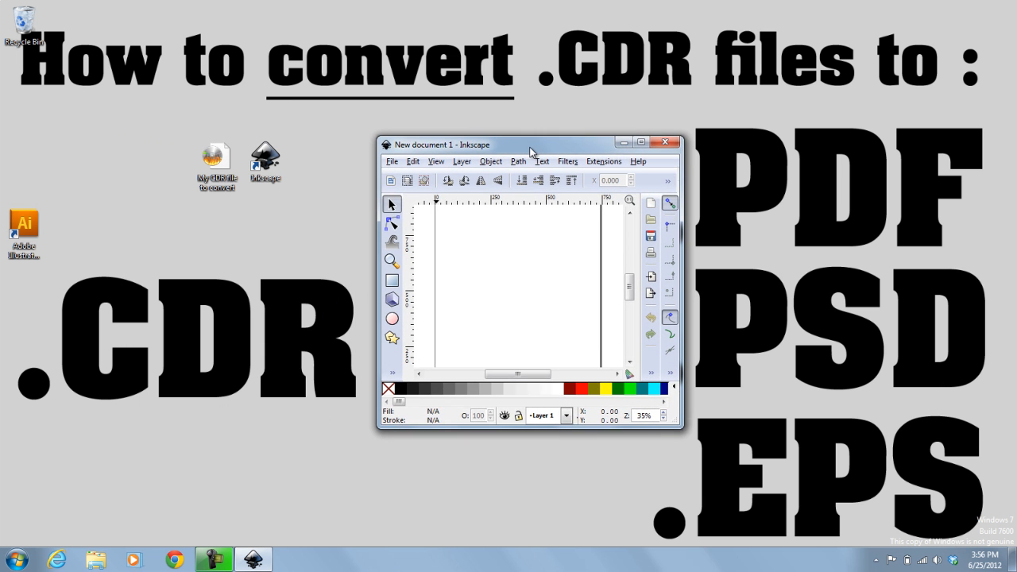
# Open 'My CDR file to convert' from the Desktop via File > Open
pyautogui.click(391, 168)
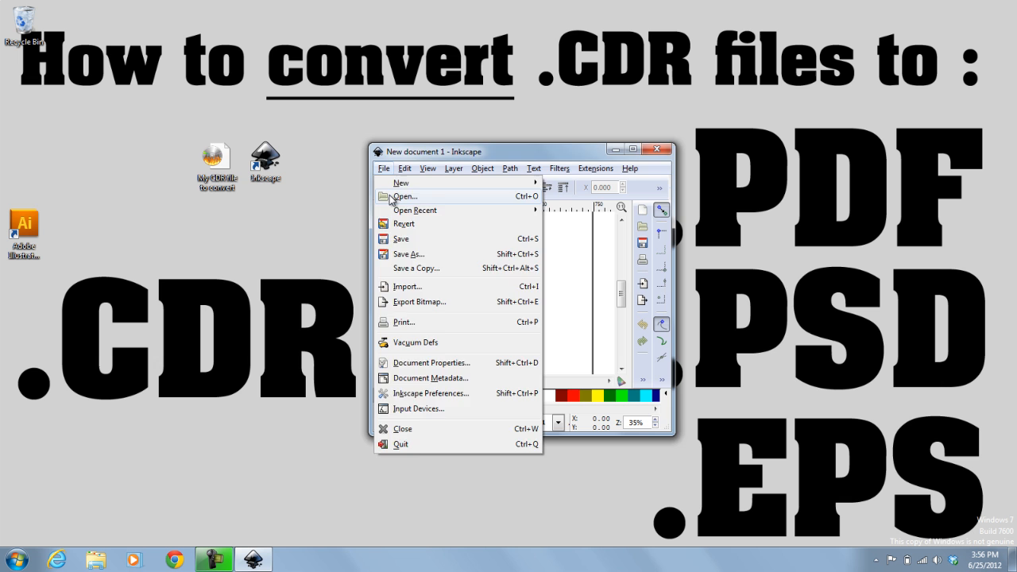
pyautogui.click(404, 197)
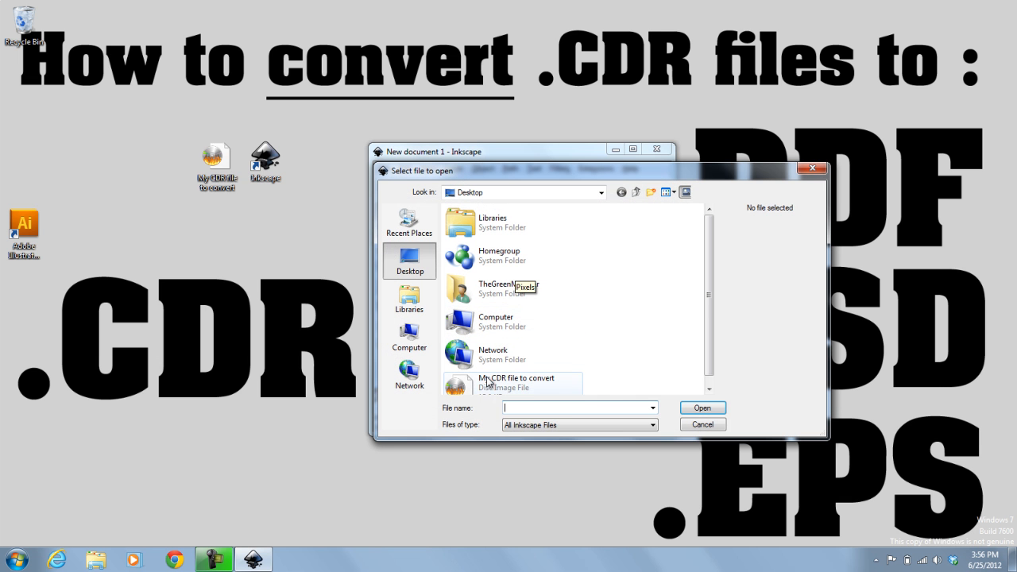
pyautogui.click(512, 381)
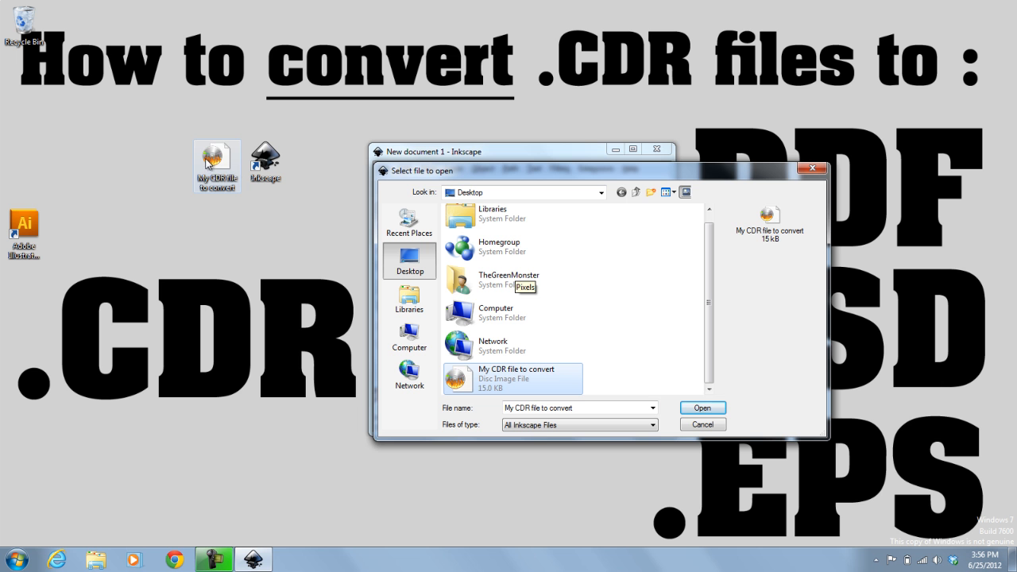
pyautogui.click(703, 407)
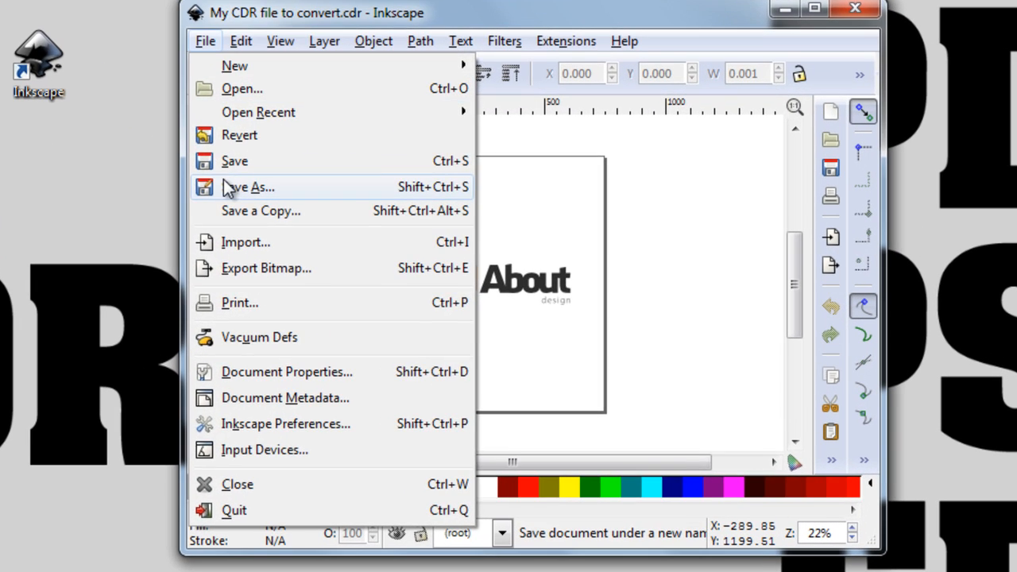
# Save As with PDF chosen as the output format, reaching the PDF export options
pyautogui.click(248, 188)
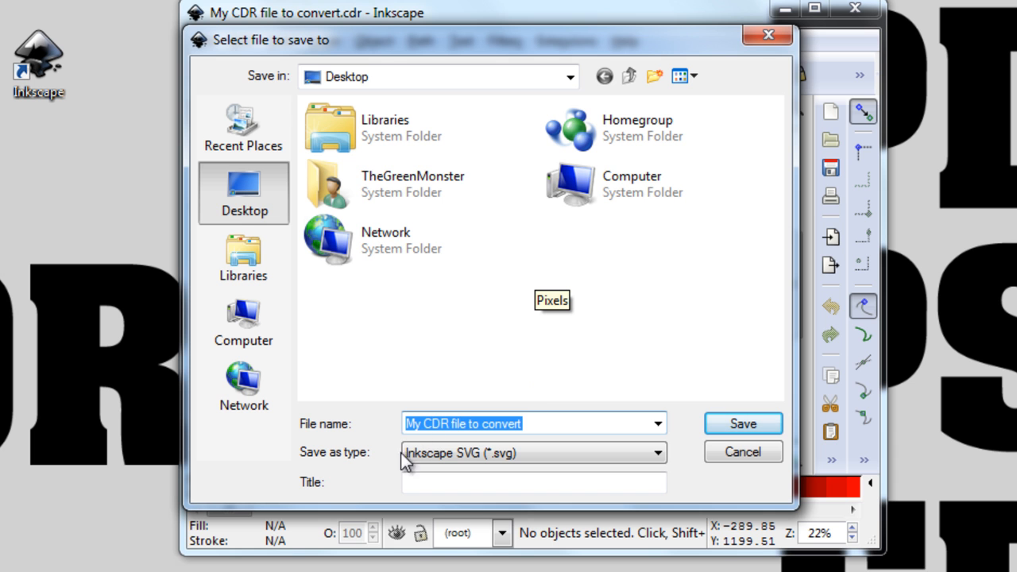
pyautogui.click(655, 453)
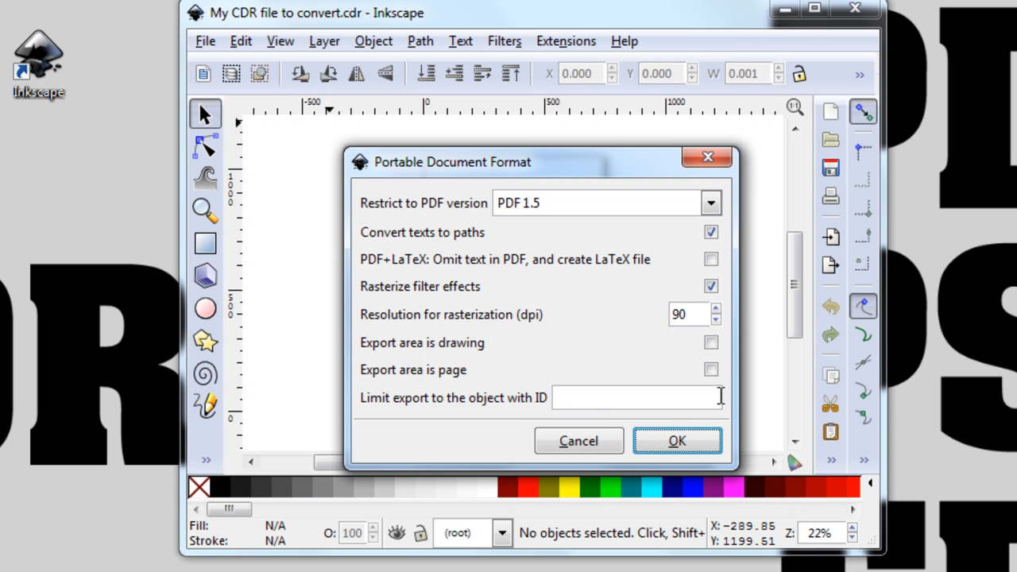
pyautogui.moveTo(560, 242)
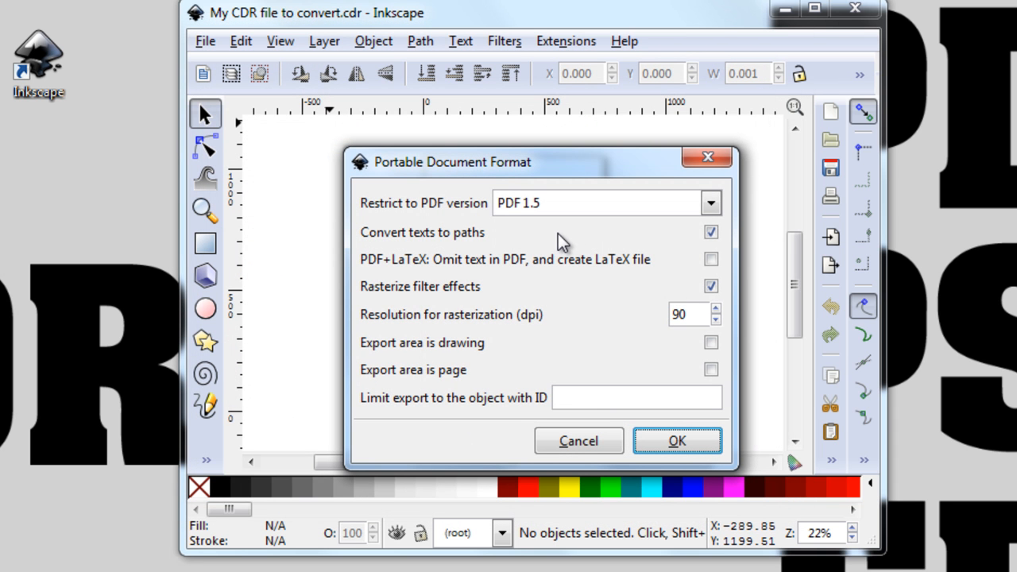
# Keep Convert texts to paths enabled and confirm the PDF export settings
pyautogui.click(711, 232)
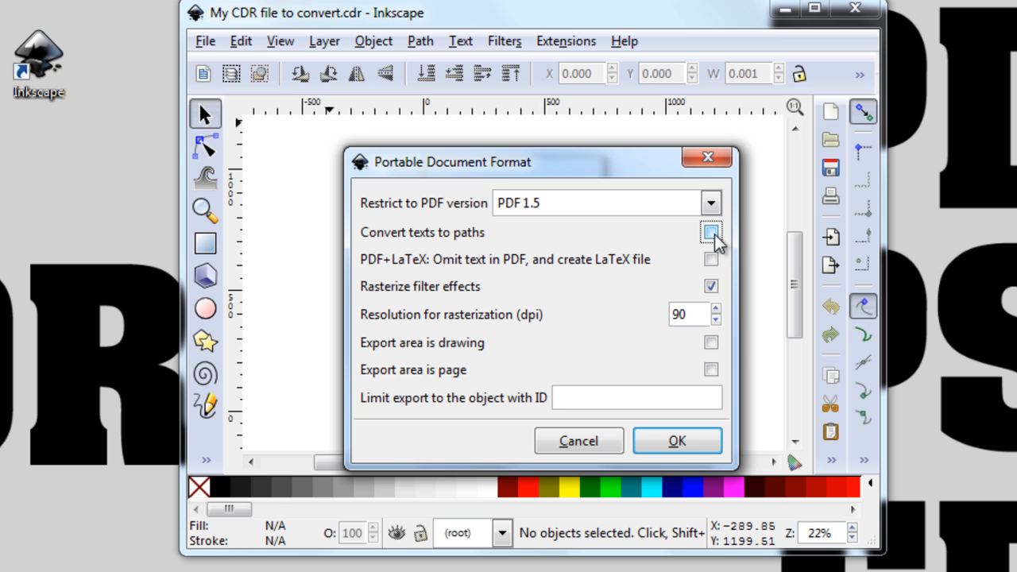
pyautogui.click(711, 232)
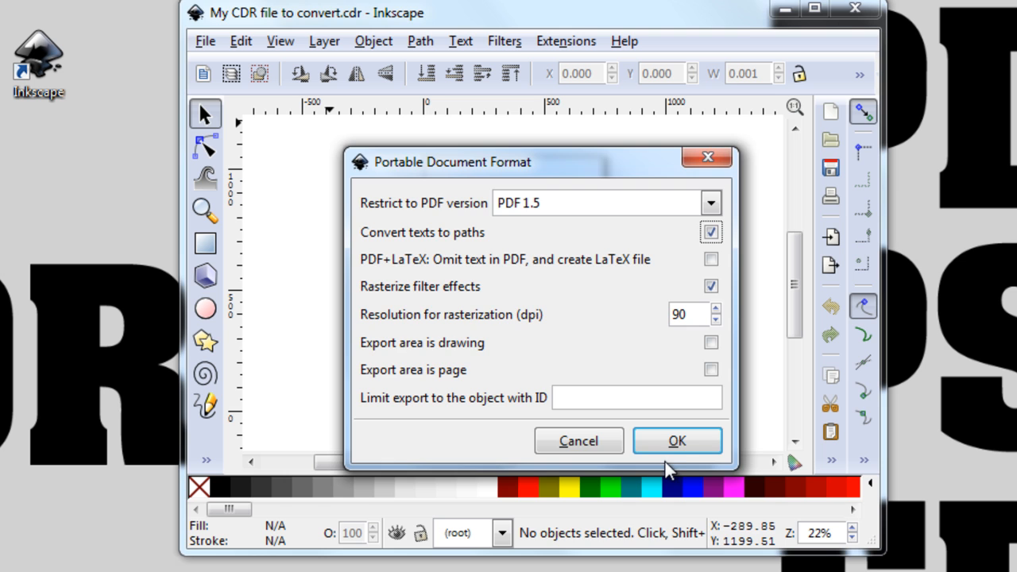
pyautogui.click(677, 440)
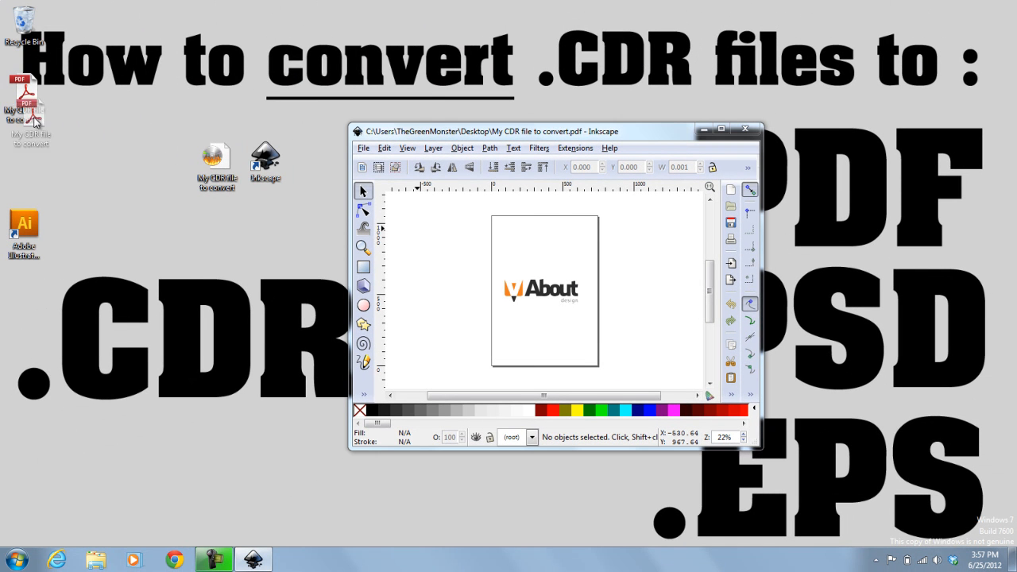
# Close Inkscape and check the new PDF file sits on the desktop beside the CDR
pyautogui.moveTo(30, 103); pyautogui.dragTo(217, 236)
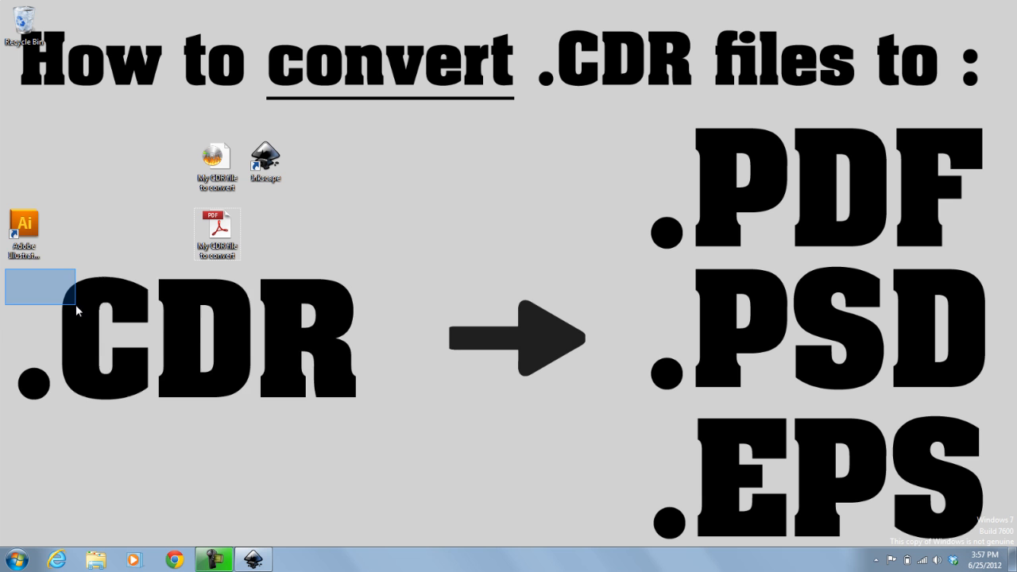
pyautogui.moveTo(71, 315); pyautogui.dragTo(922, 230)
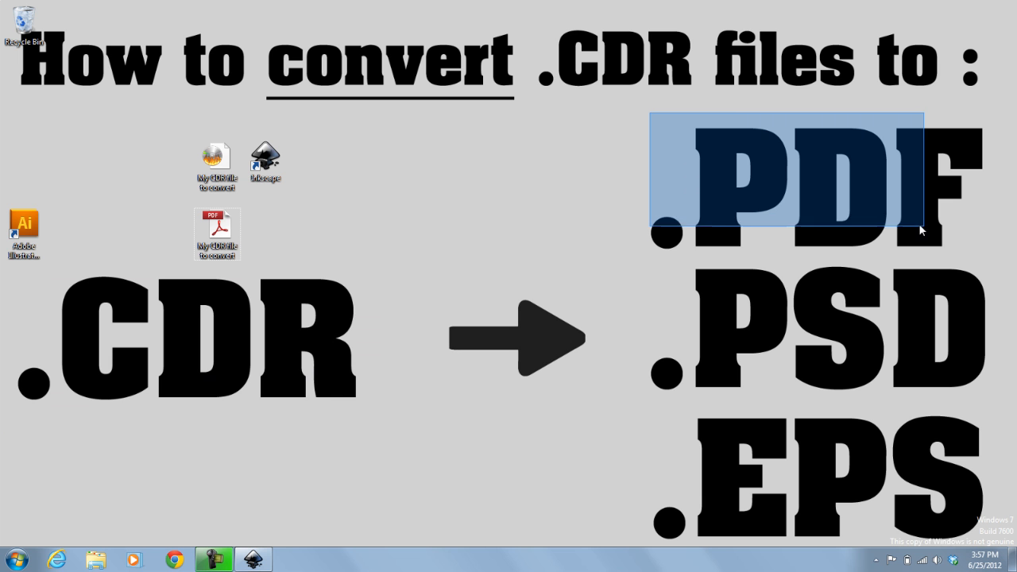
pyautogui.click(263, 158)
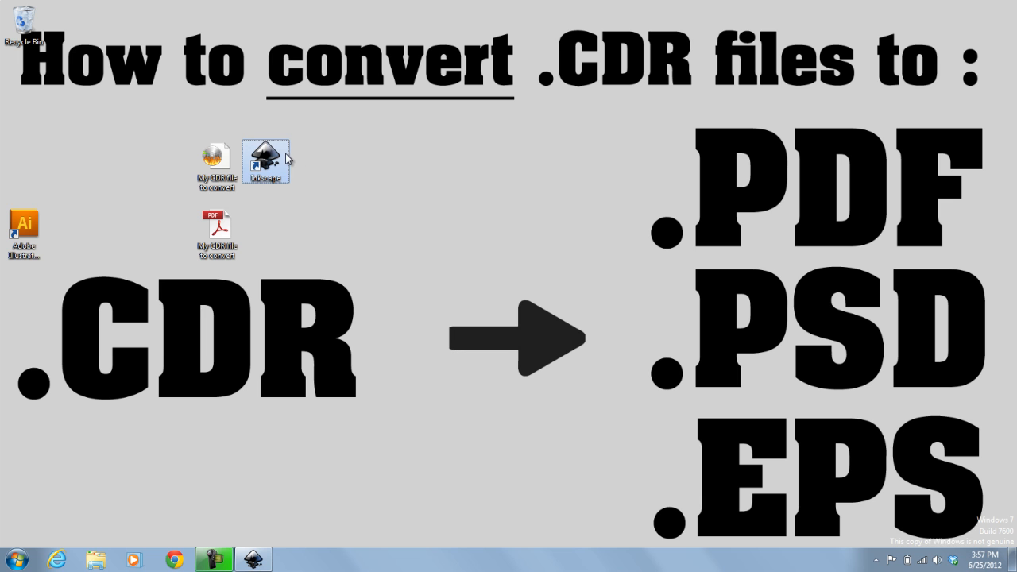
pyautogui.moveTo(226, 231)
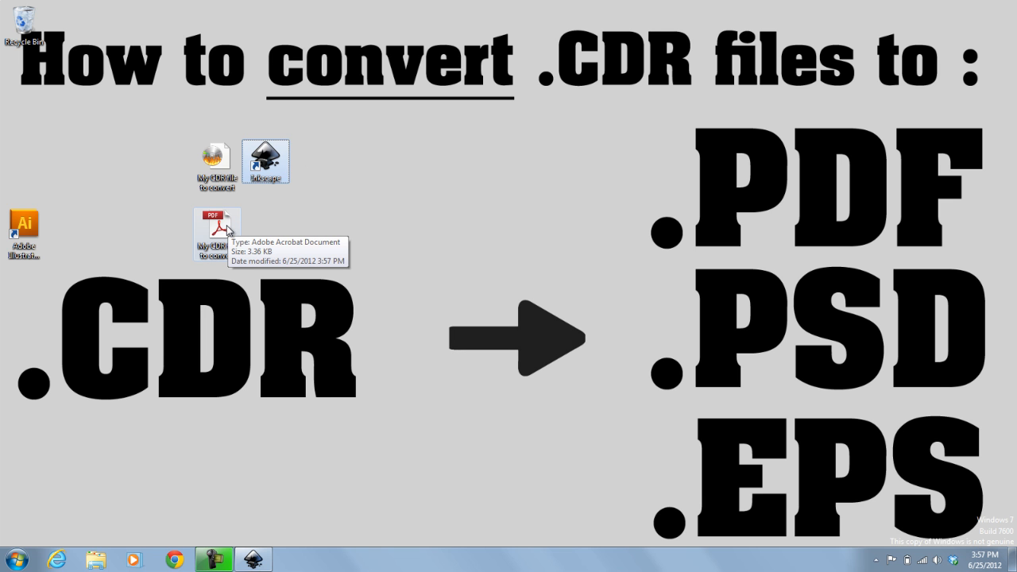